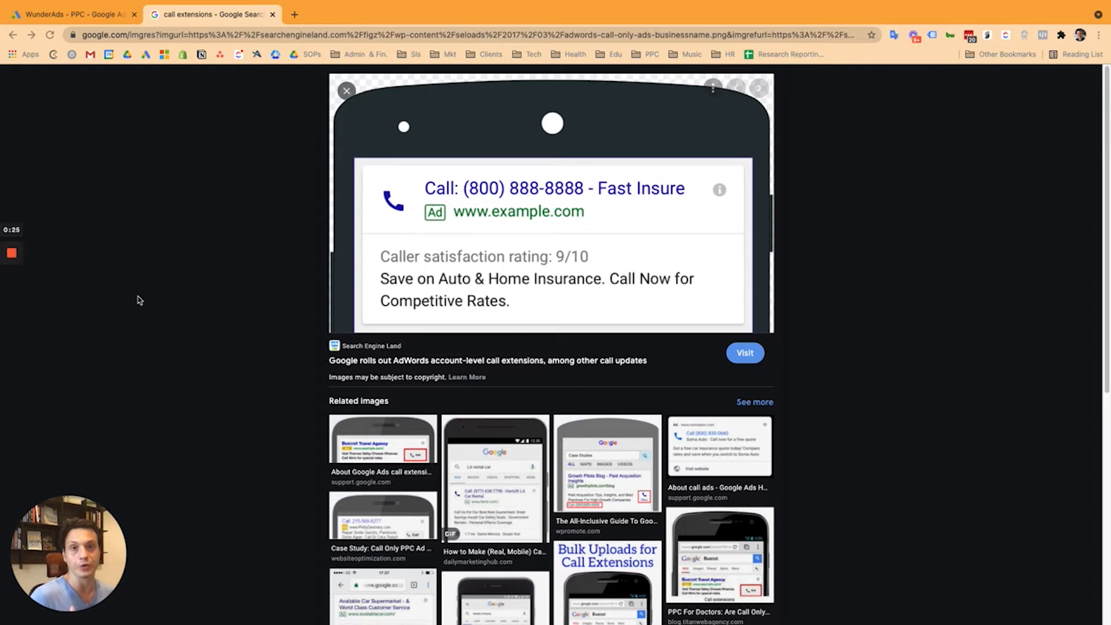
- Leave the Google Images example and return to the Google Ads extensions list
click(71, 14)
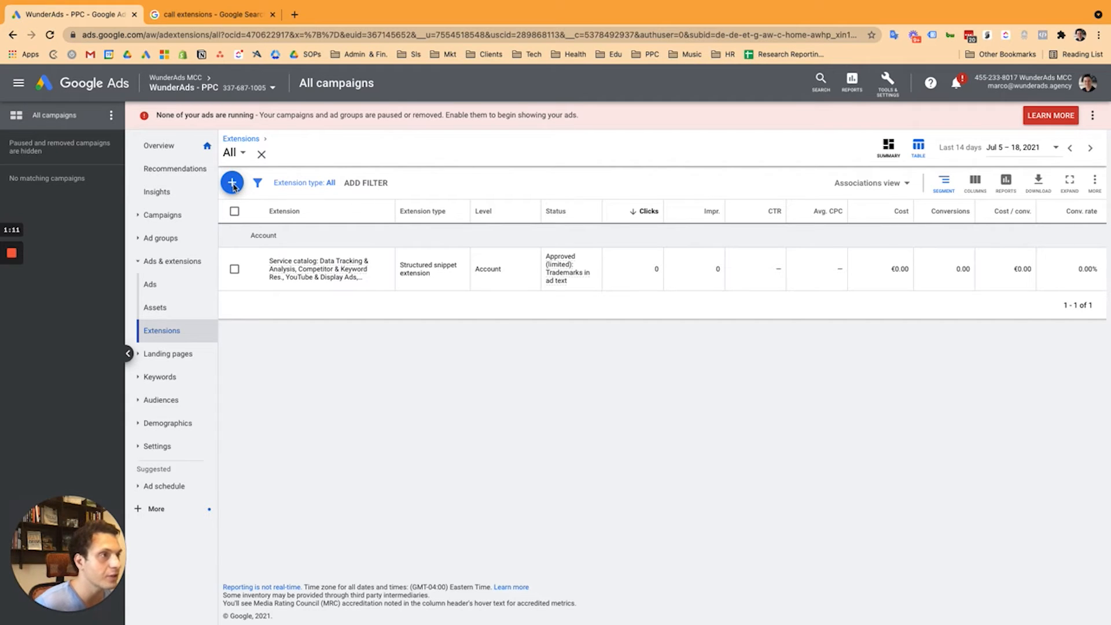
click(232, 182)
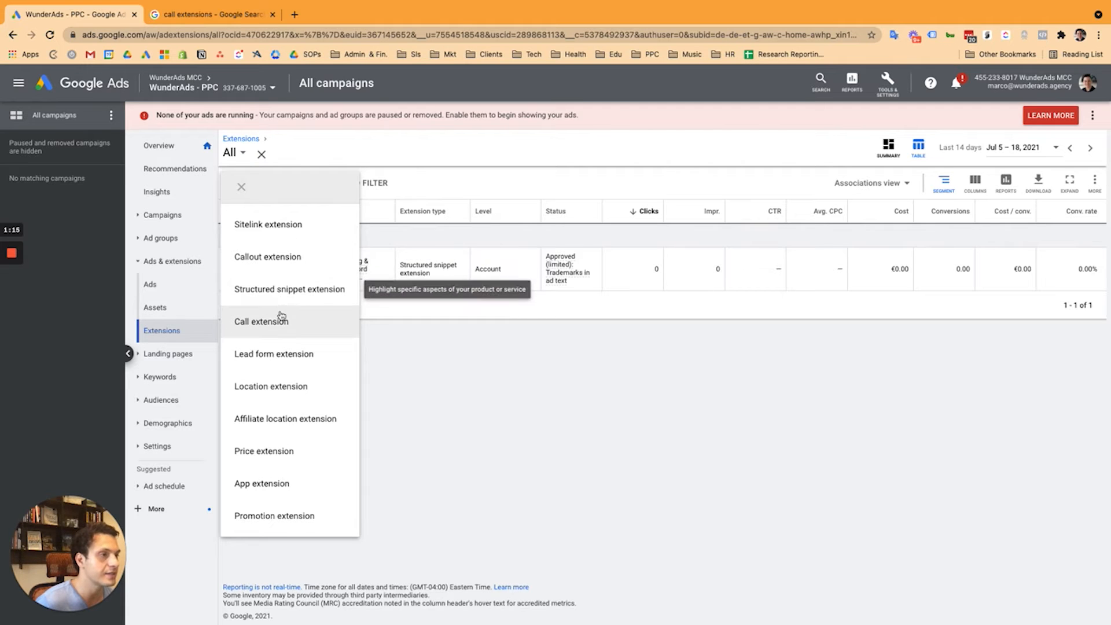
click(261, 320)
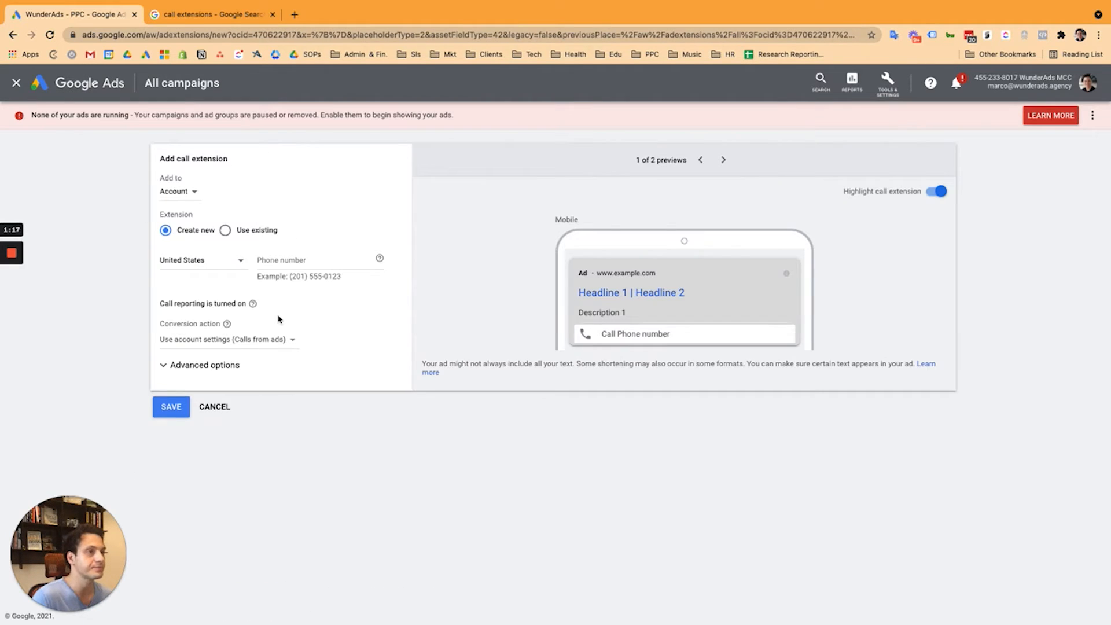
text(2)
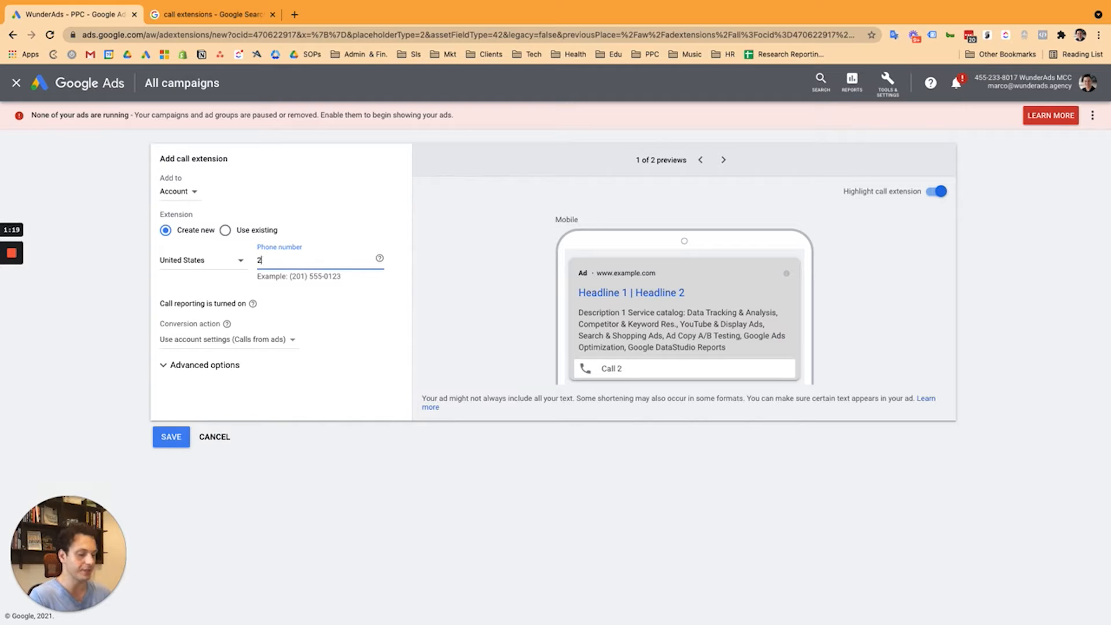
text(01550123)
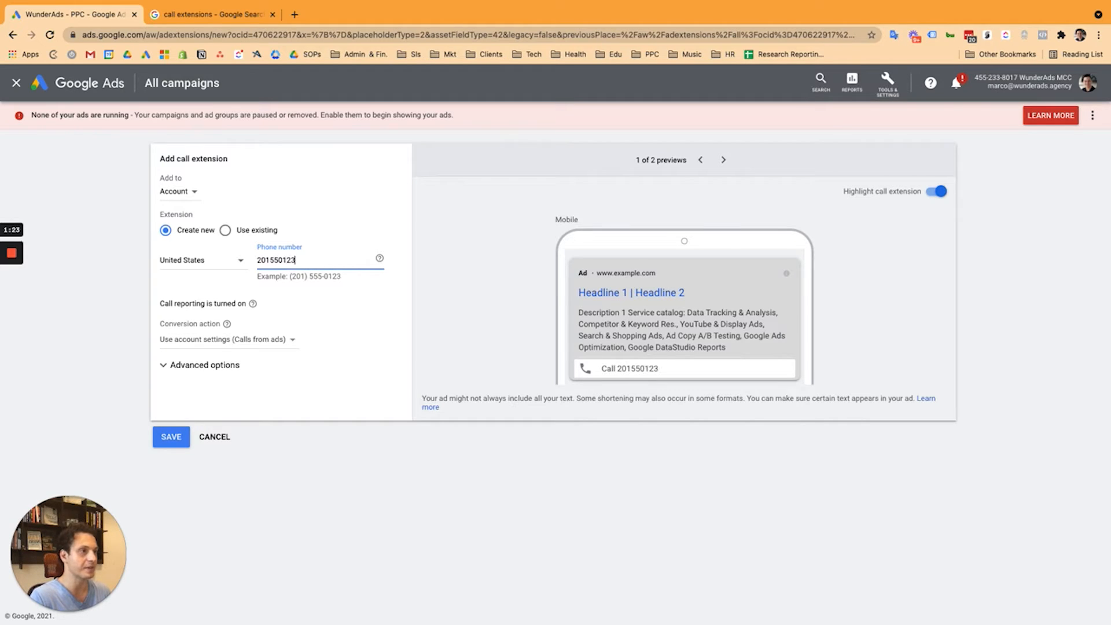
mouse_move(226, 202)
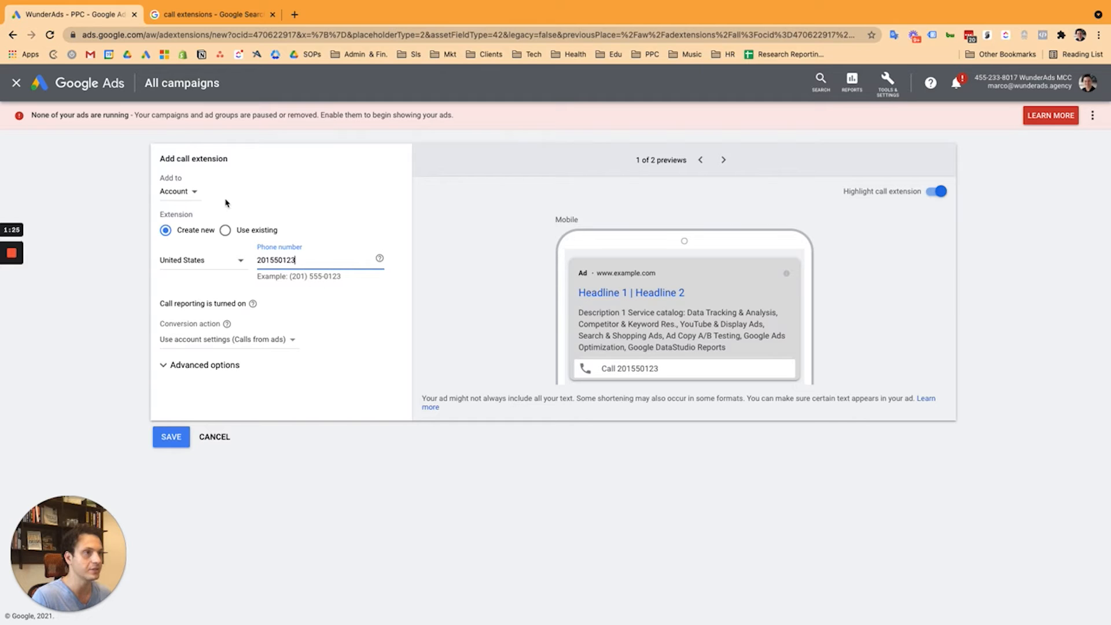
- Scope the extension to the Search - Brand - Global campaign rather than the account
click(178, 191)
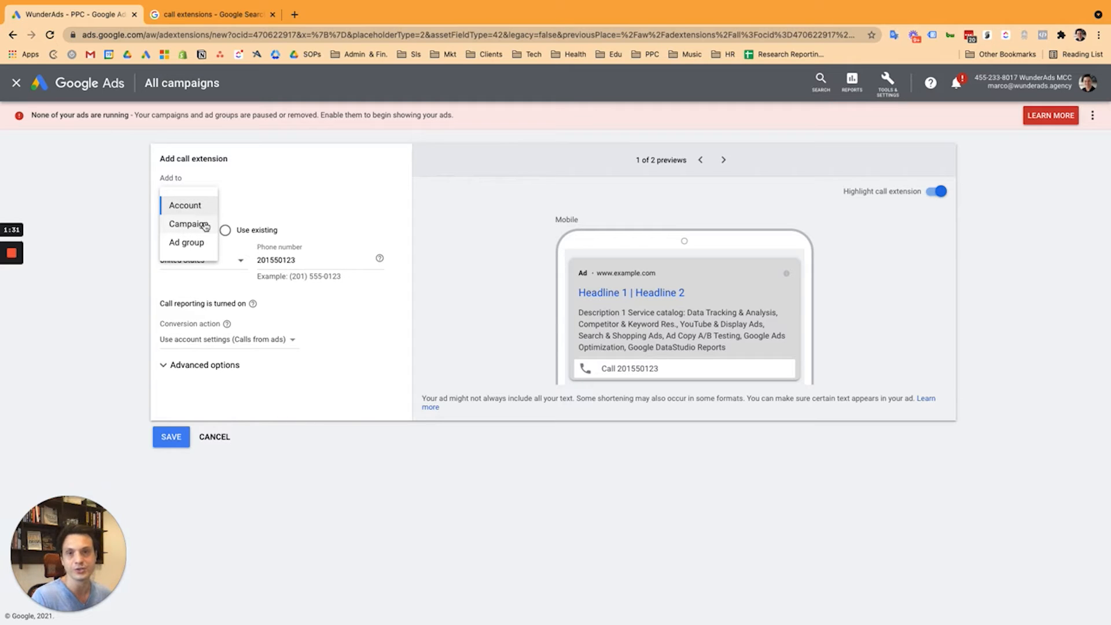
mouse_move(206, 231)
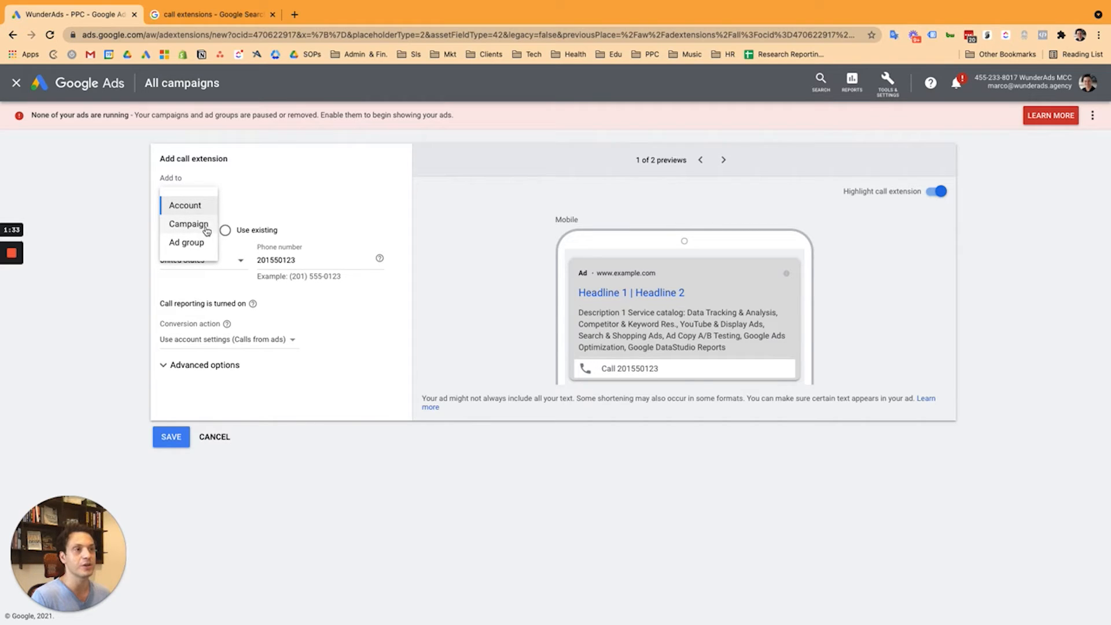
mouse_move(198, 227)
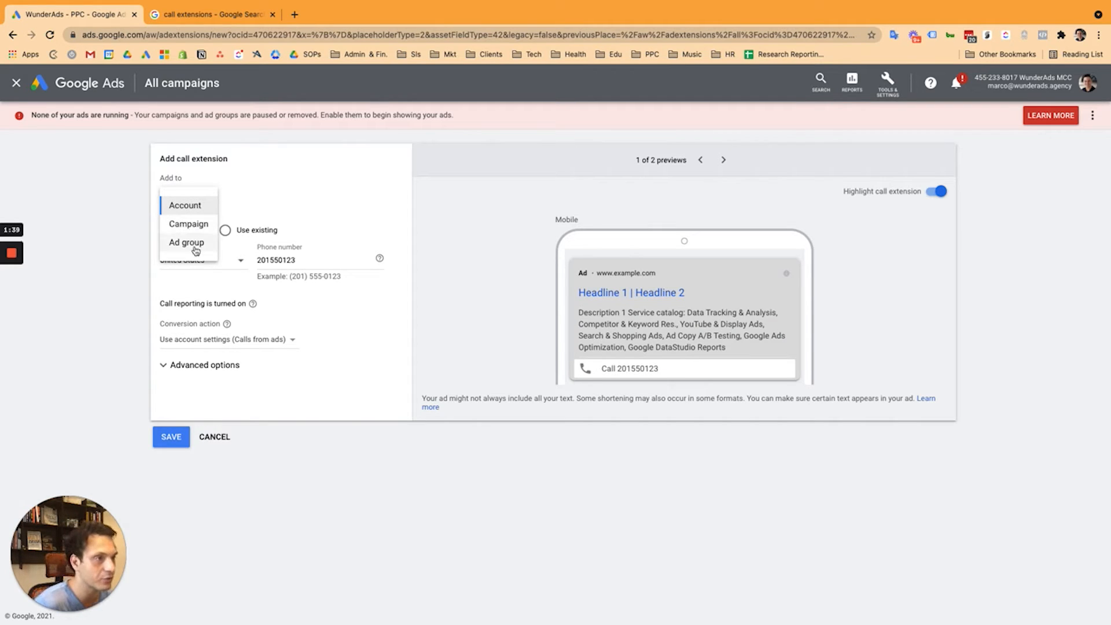
click(189, 224)
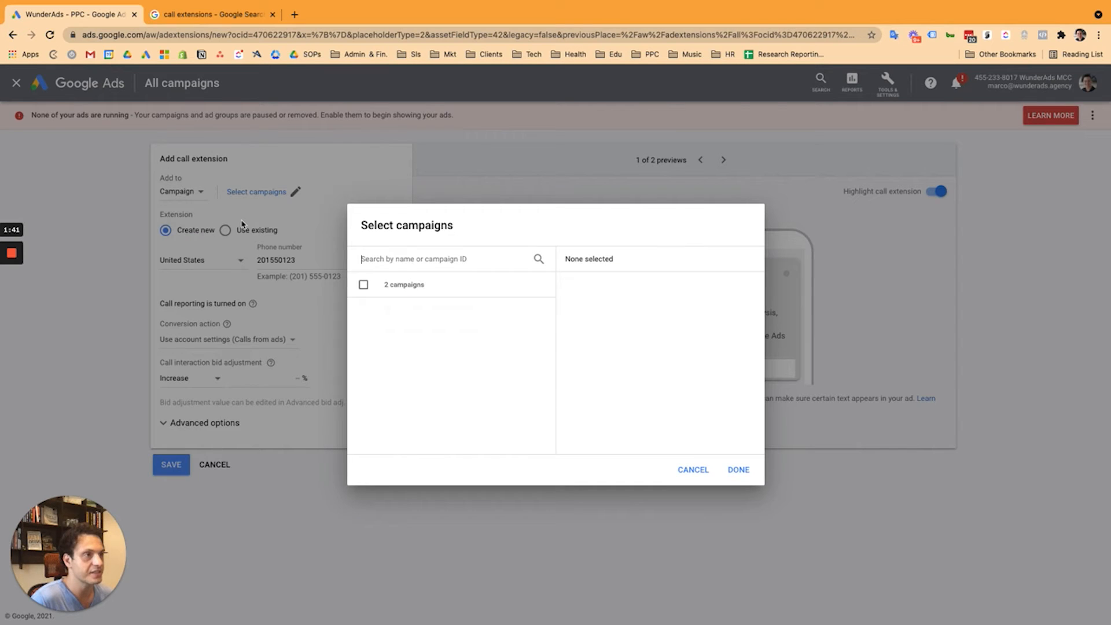
click(737, 469)
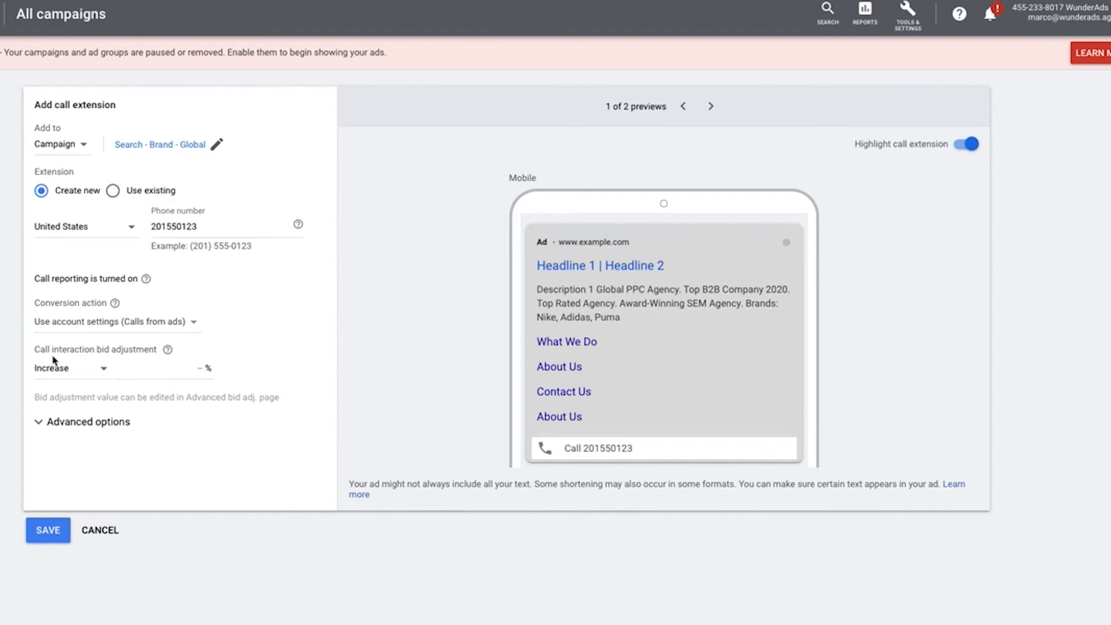
- Enter a 5% increase as the call interaction bid adjustment
click(163, 368)
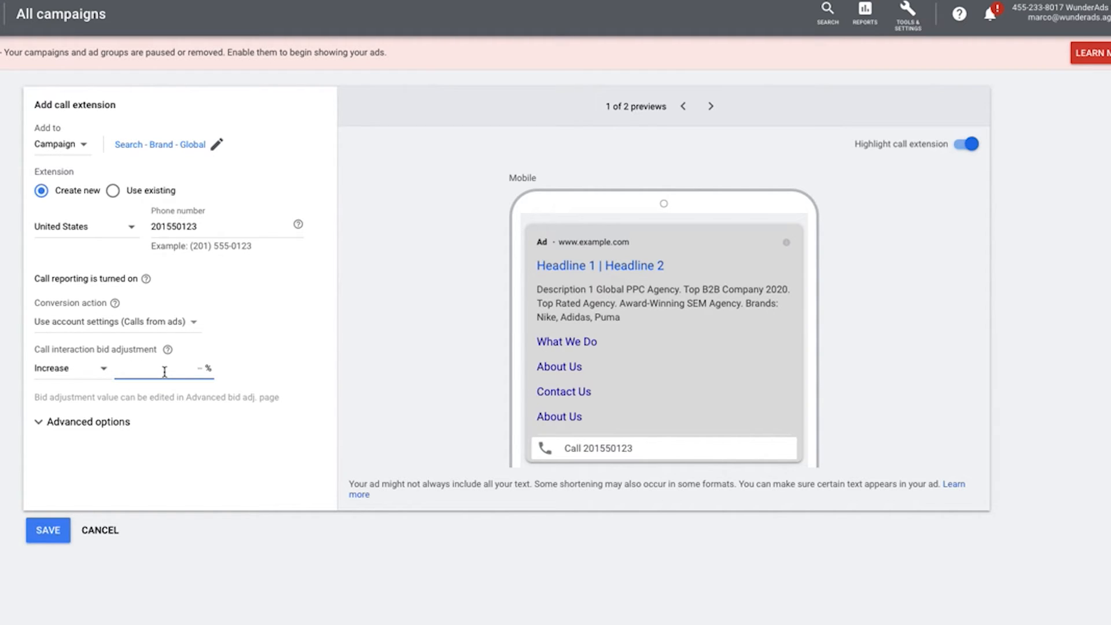
text(5)
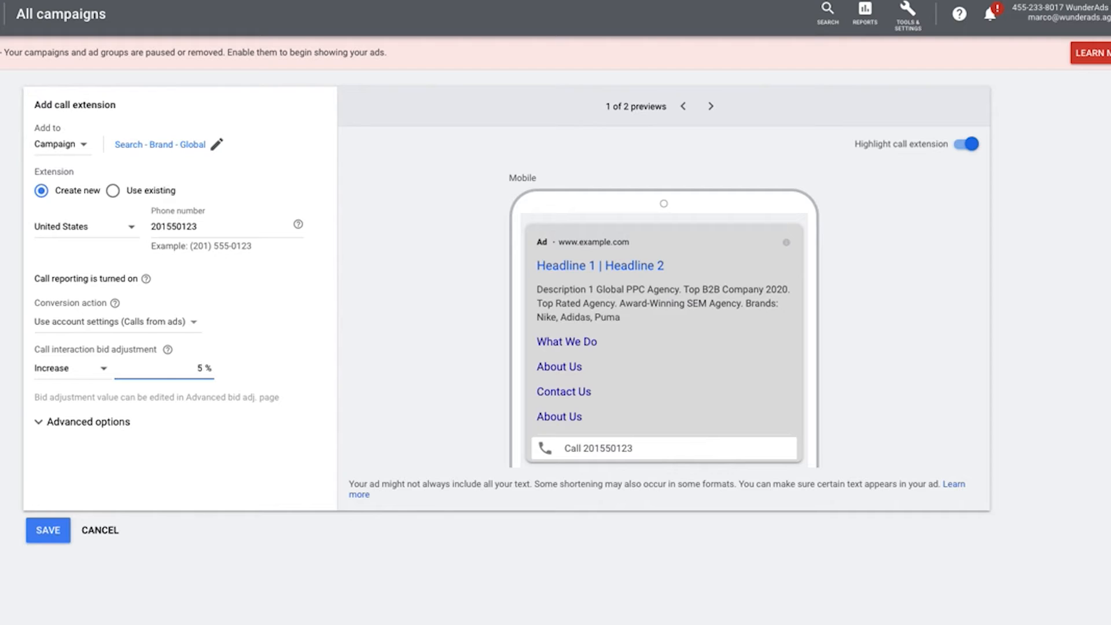
mouse_move(646, 440)
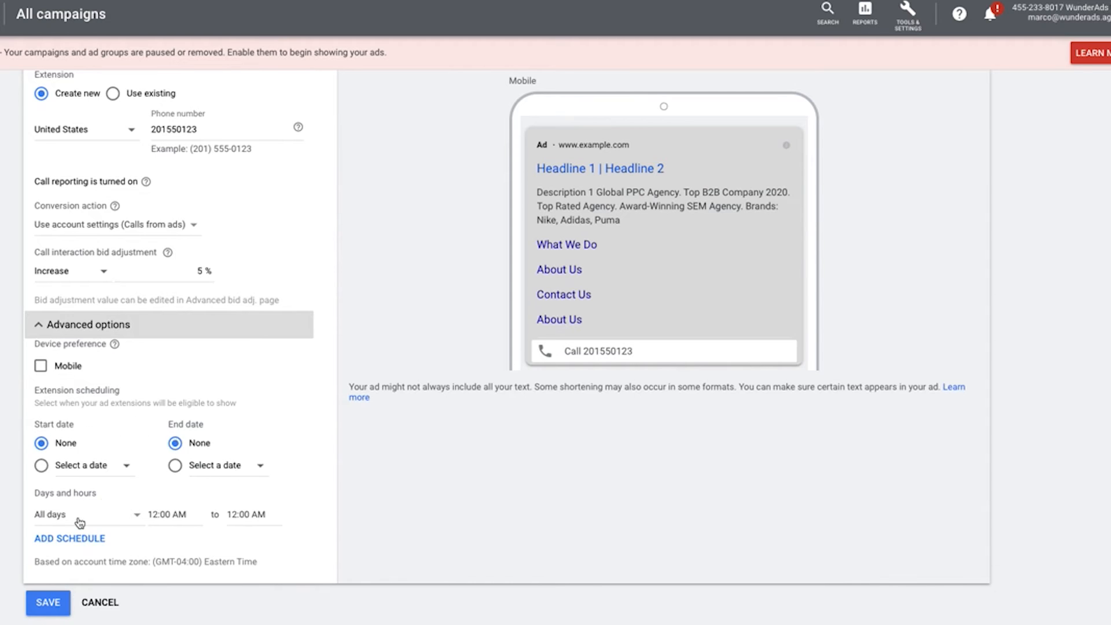
mouse_move(76, 481)
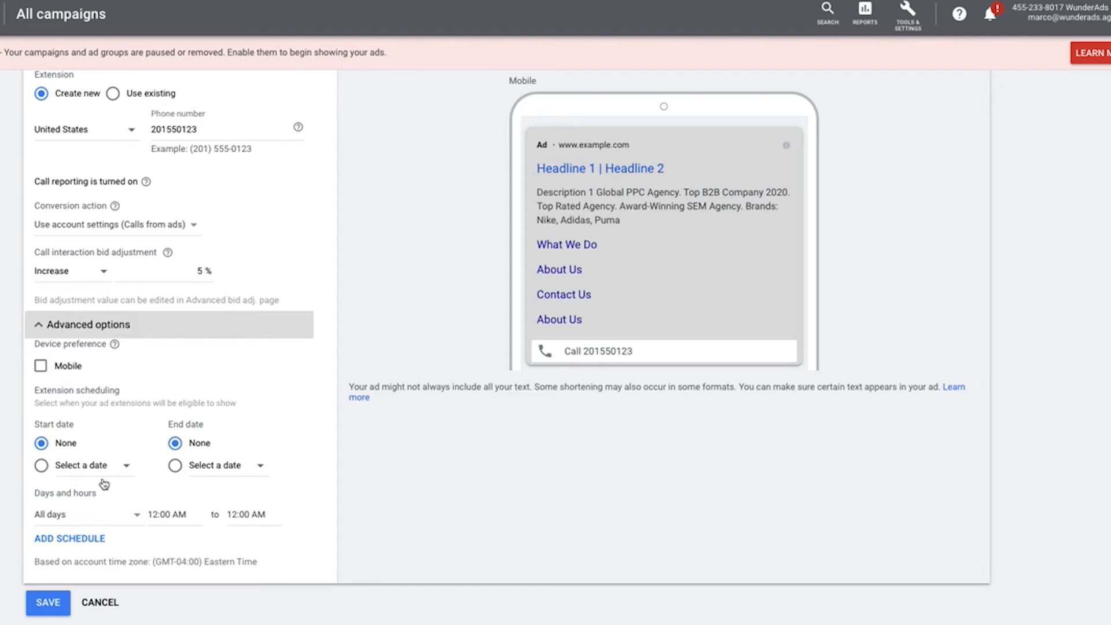
mouse_move(186, 505)
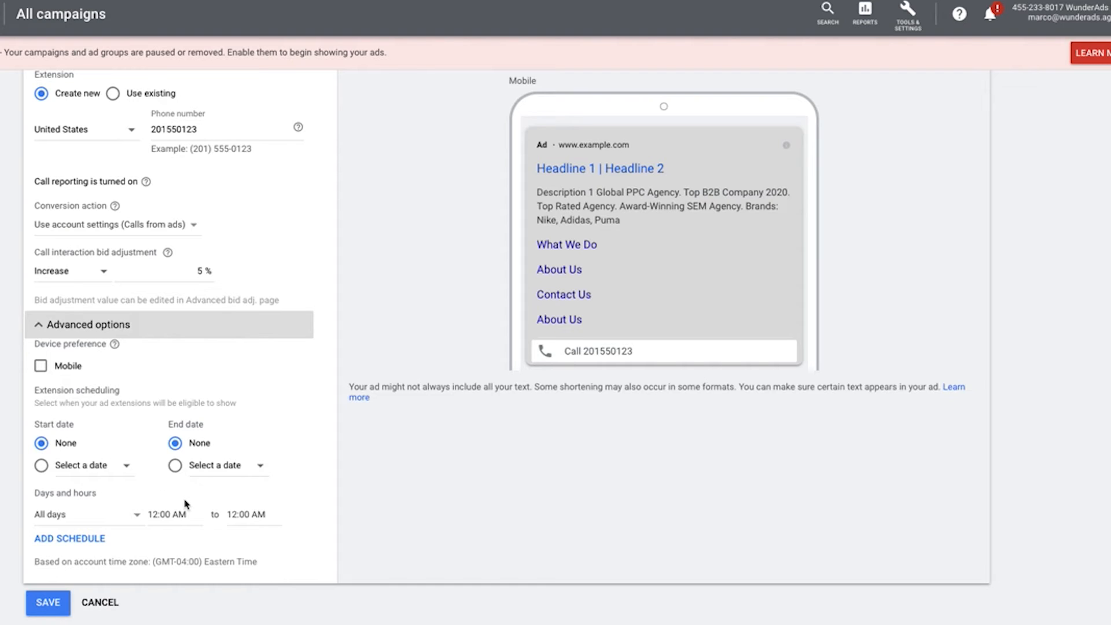
- Review the Days and hours scheduling options and keep the default day range
click(85, 514)
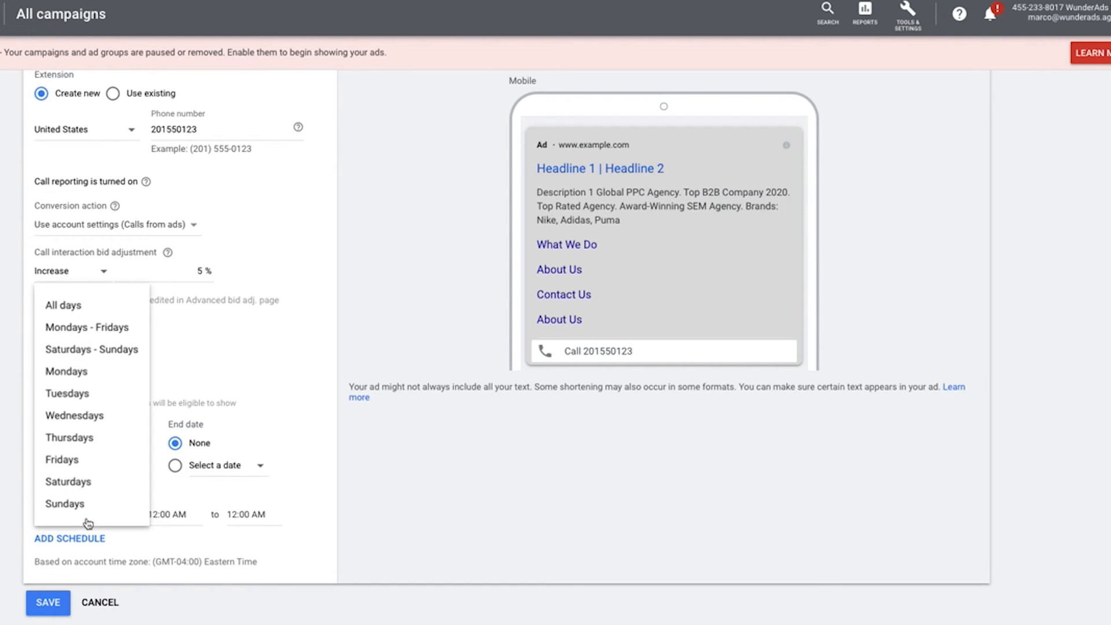
mouse_move(86, 327)
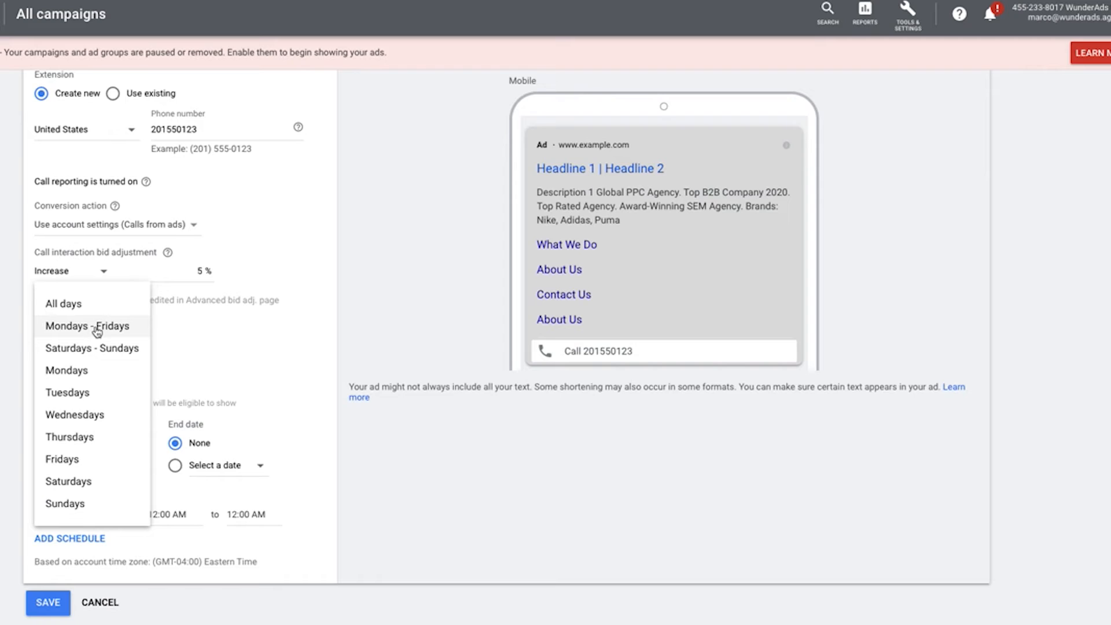
mouse_move(93, 348)
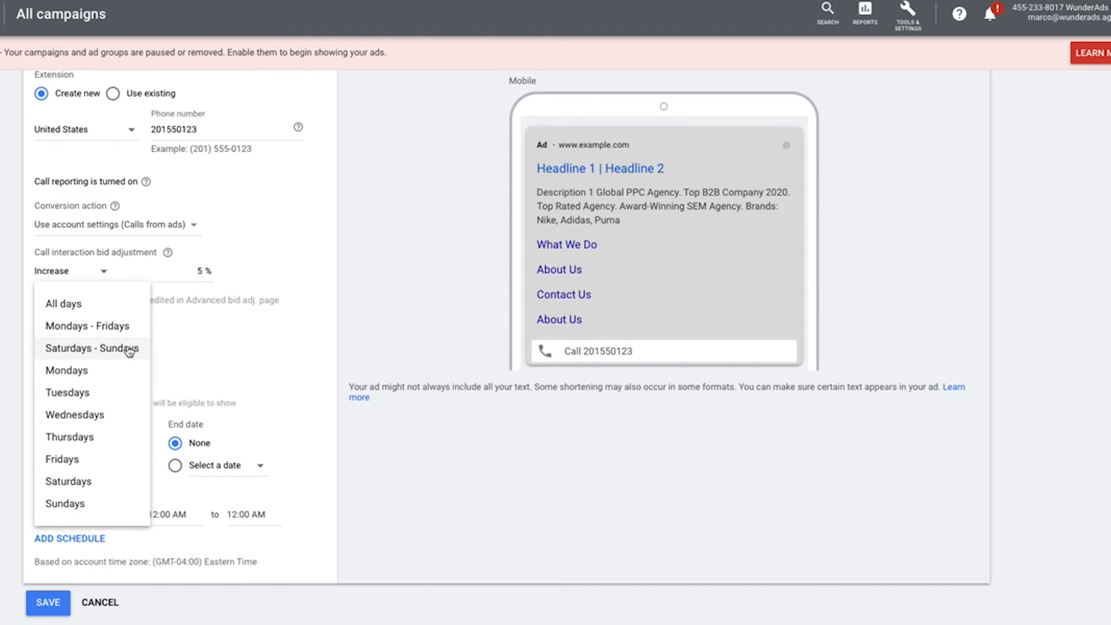
click(62, 303)
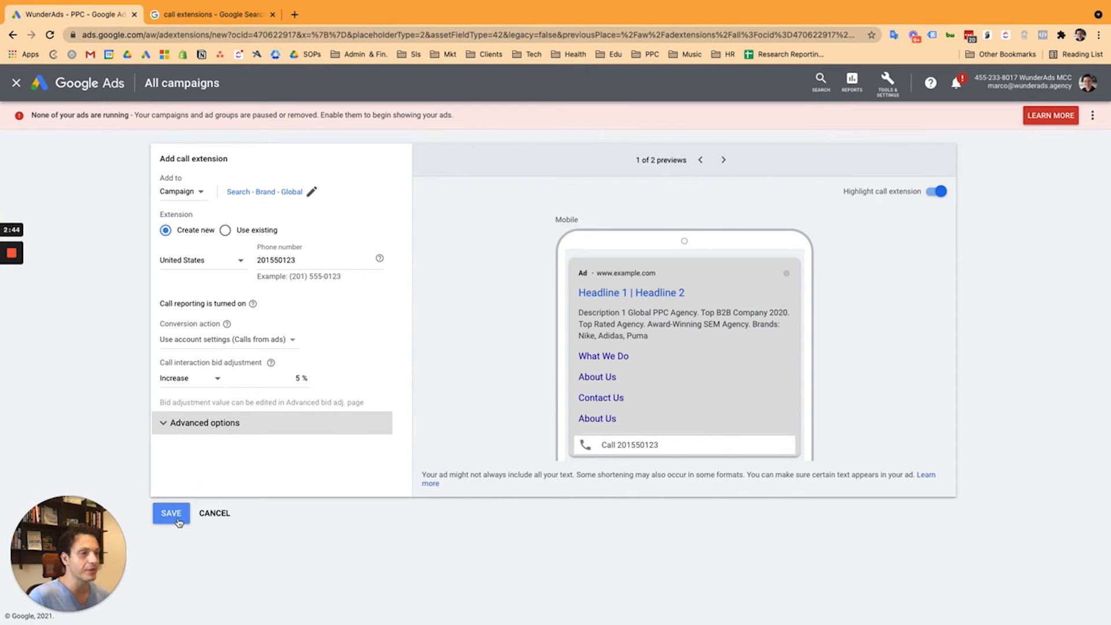
- Save the call extension; the number is rejected and 'Price Extensions Google Ads Ecommerce' is entered
click(171, 512)
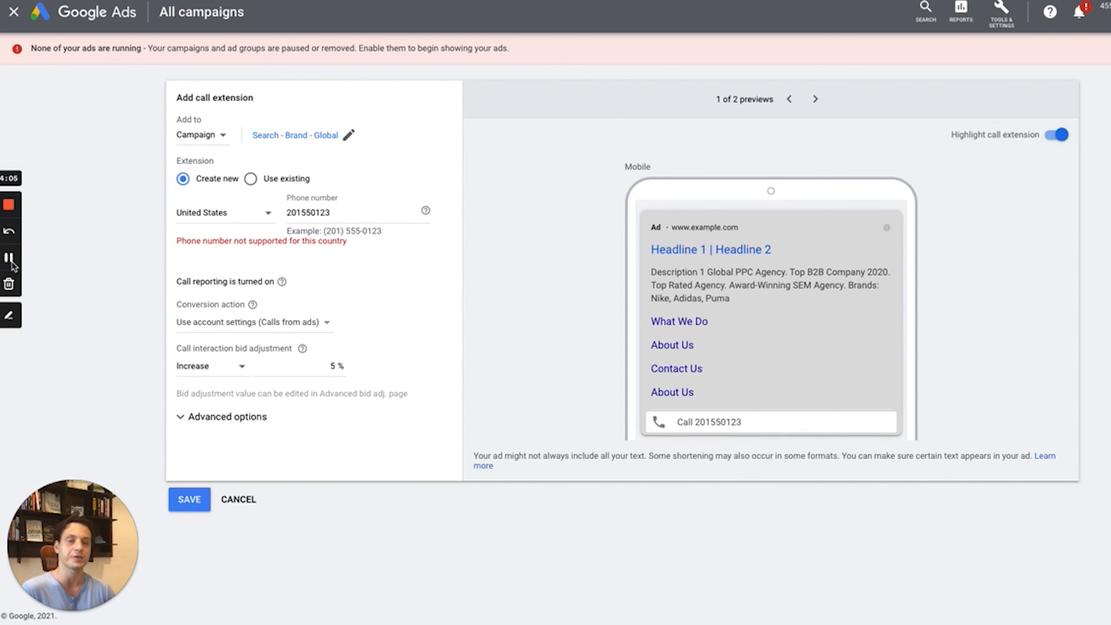
text(Price Extensions Google Ads Ecommerce)
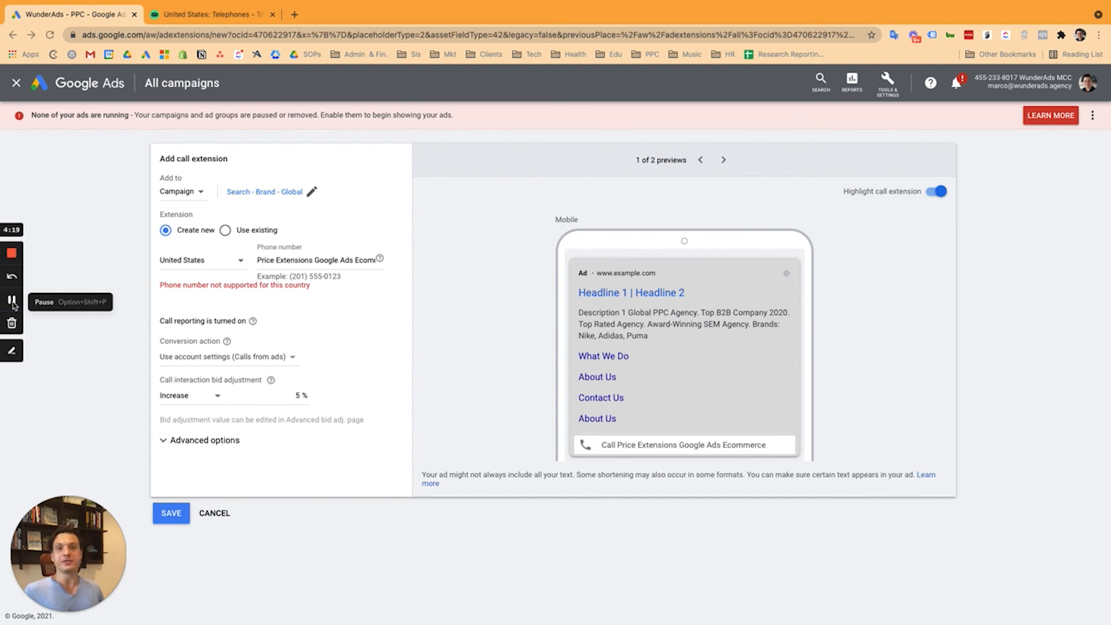